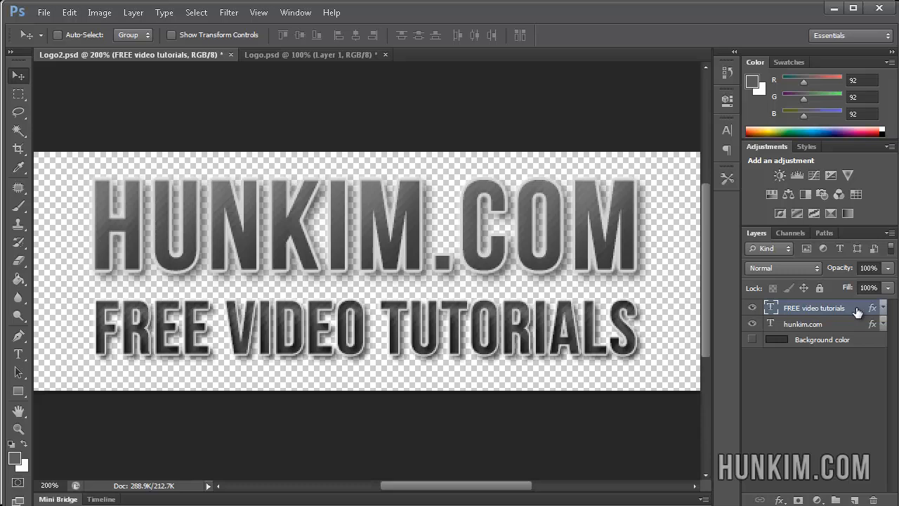
pyautogui.moveTo(295, 309)
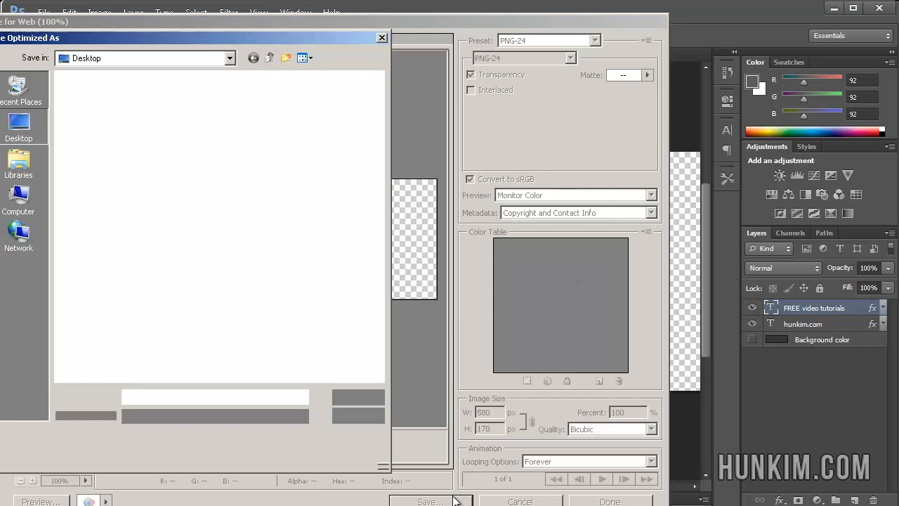
# Step: Export the logo as transparent PNG-24 named logo.png on the Desktop, replacing the old file
pyautogui.click(430, 502)
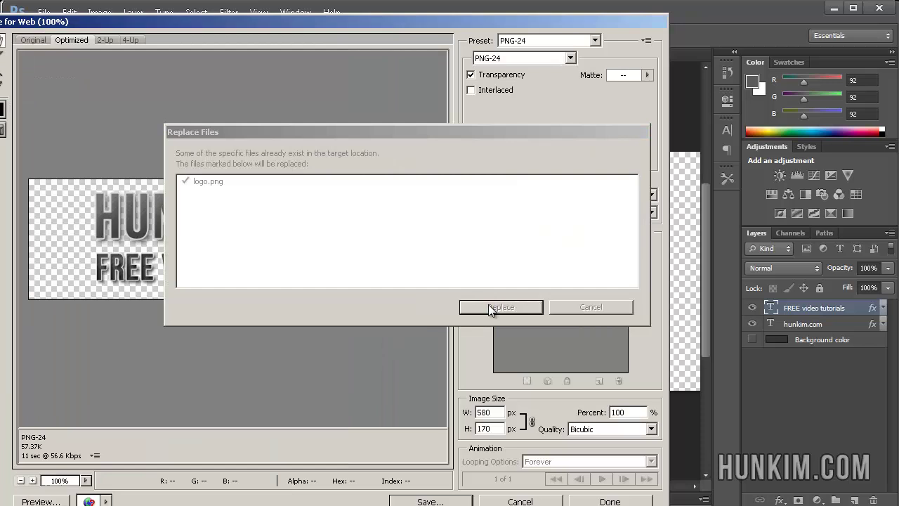
pyautogui.click(500, 306)
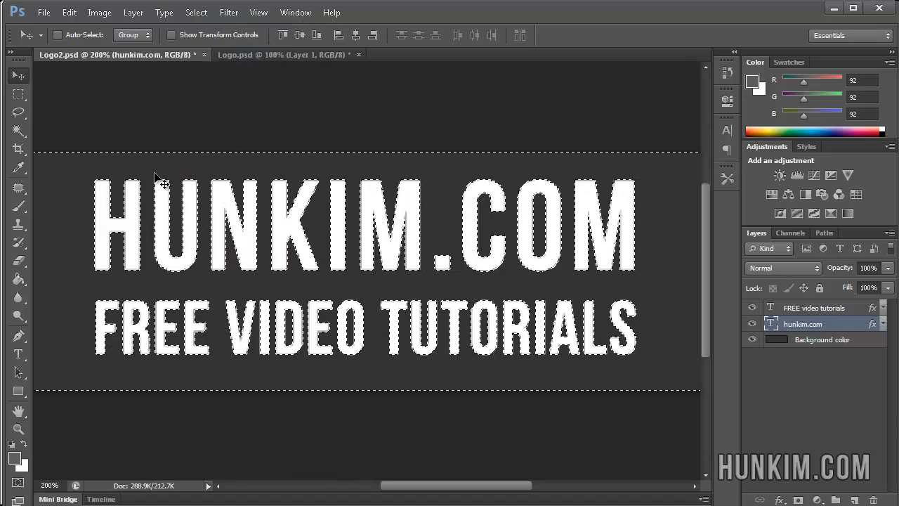
# Step: Expand the letter selection by a few pixels and hide the dark background layer, leaving white outlines
pyautogui.click(197, 11)
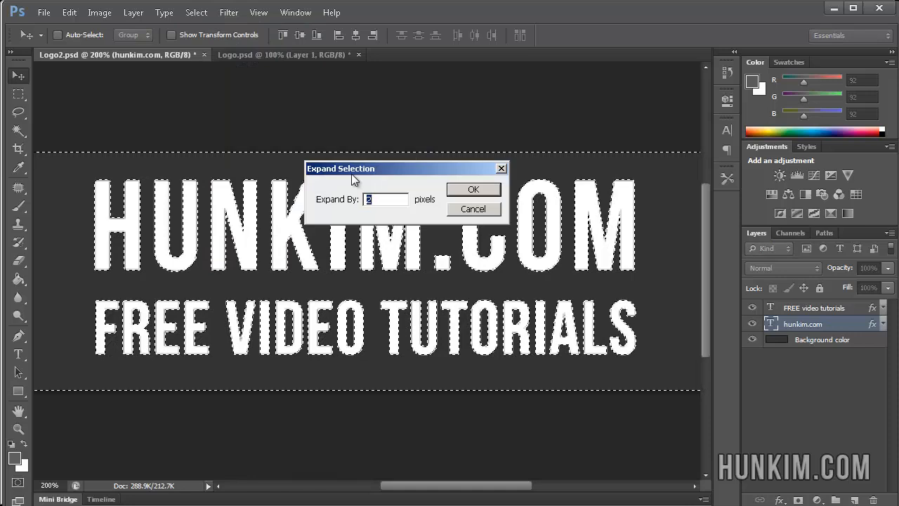
pyautogui.click(472, 188)
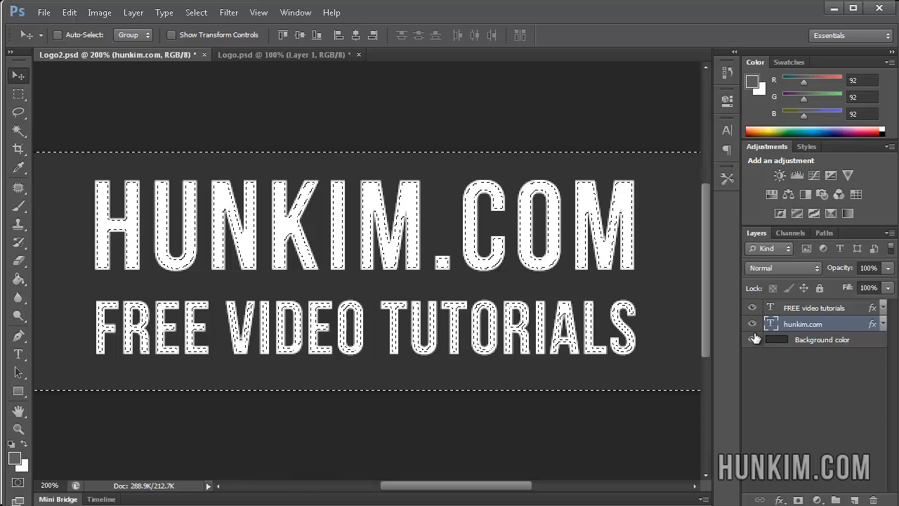
pyautogui.click(69, 13)
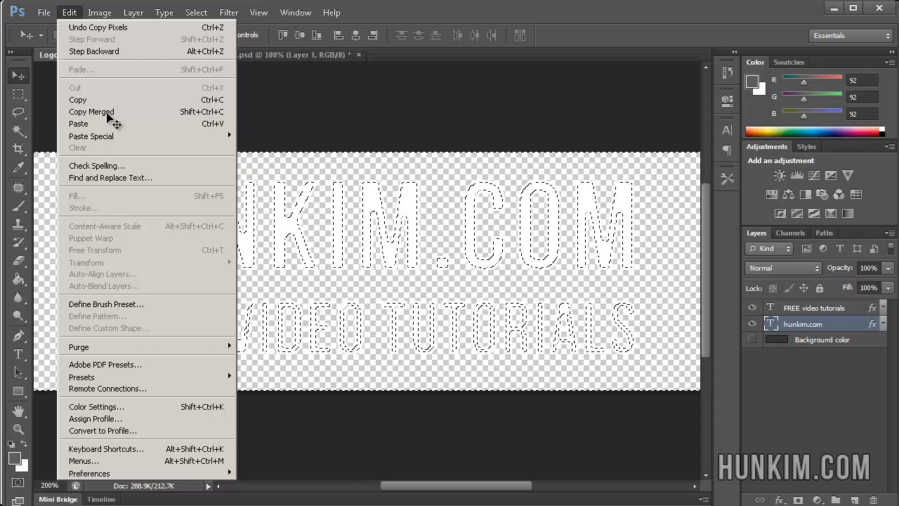
# Step: Copy Merged into a new document and export it as outline.png, replacing the old file
pyautogui.click(44, 11)
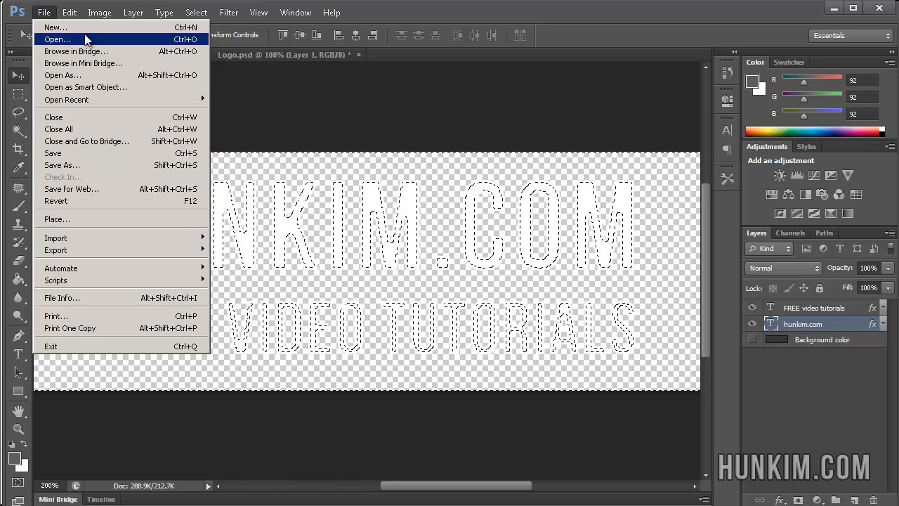
pyautogui.click(55, 27)
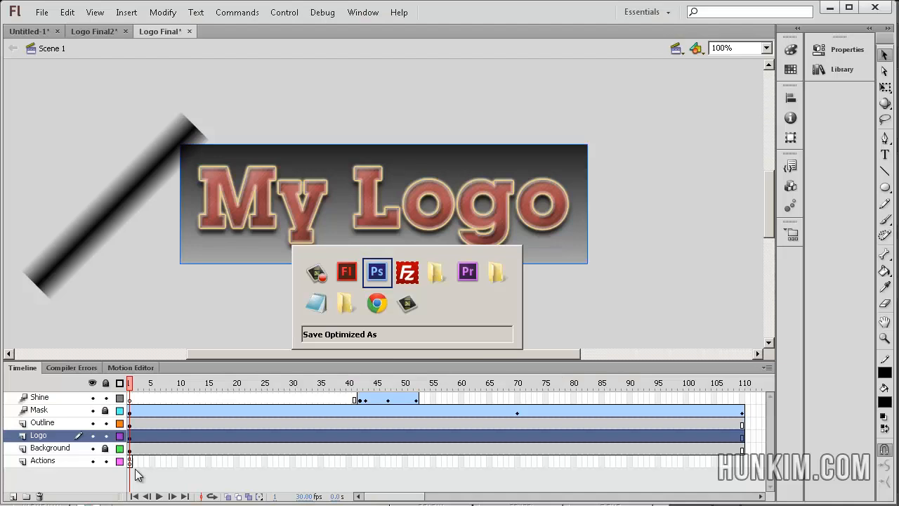
pyautogui.click(376, 273)
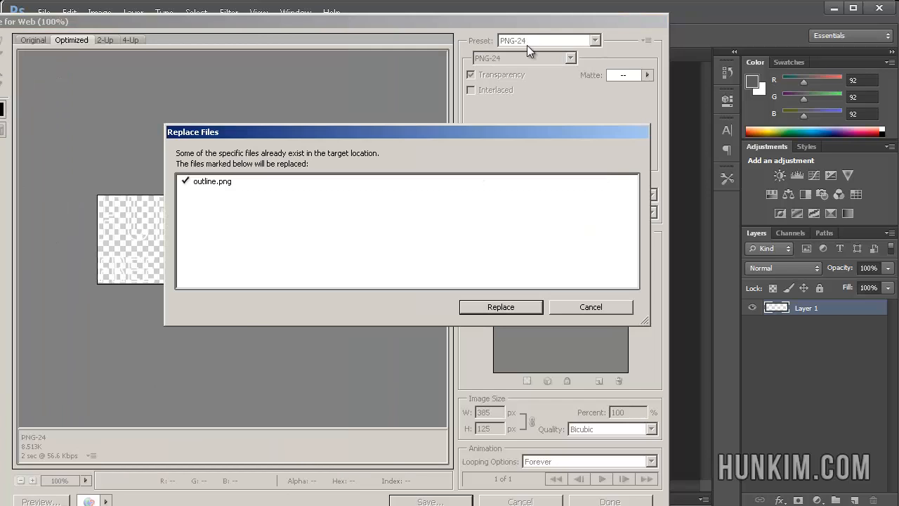
pyautogui.click(500, 307)
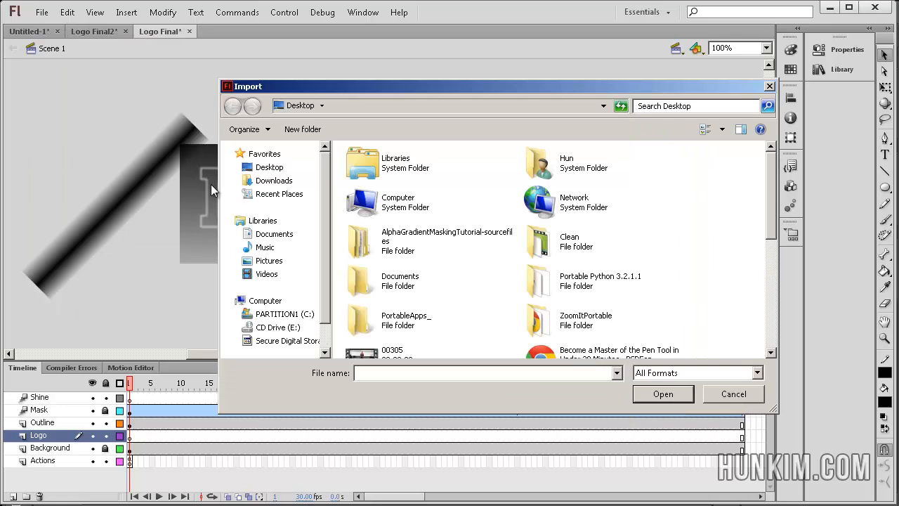
# Step: Import the logo and outline images to the stage, resolving the library conflicts for each
pyautogui.click(663, 393)
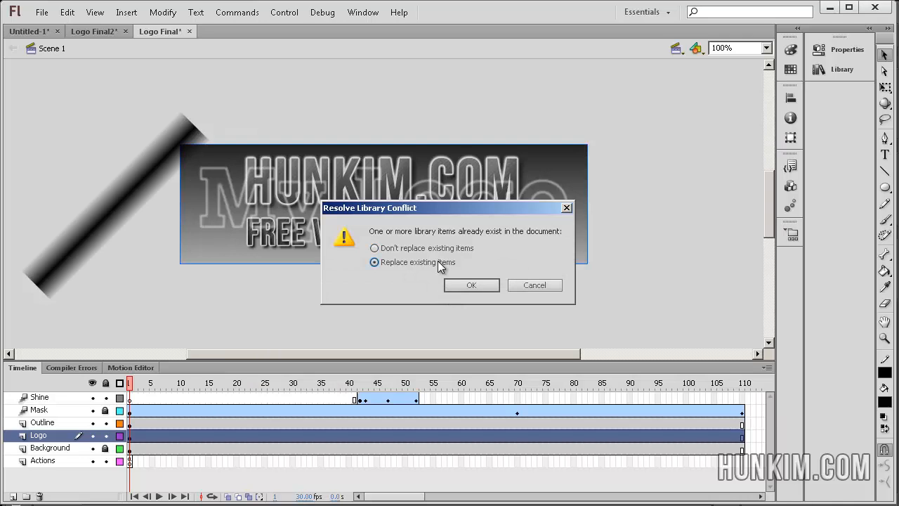
pyautogui.click(472, 284)
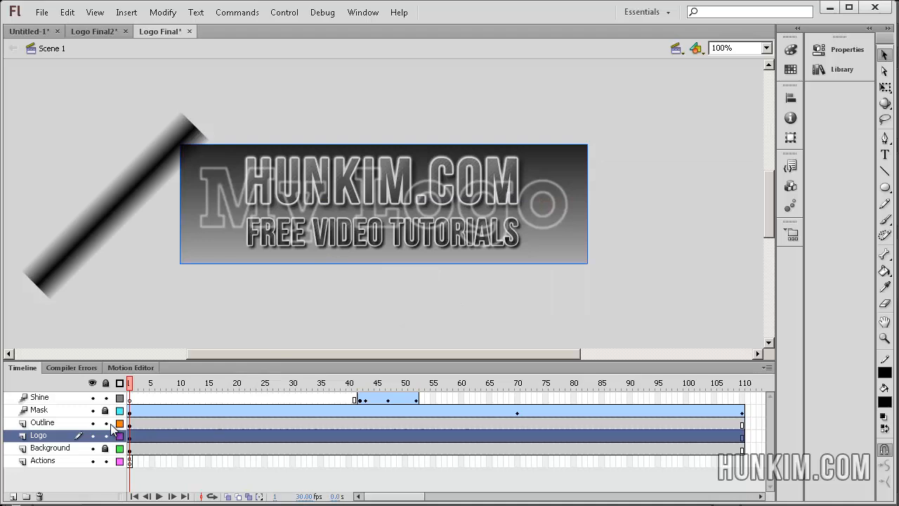
pyautogui.click(42, 421)
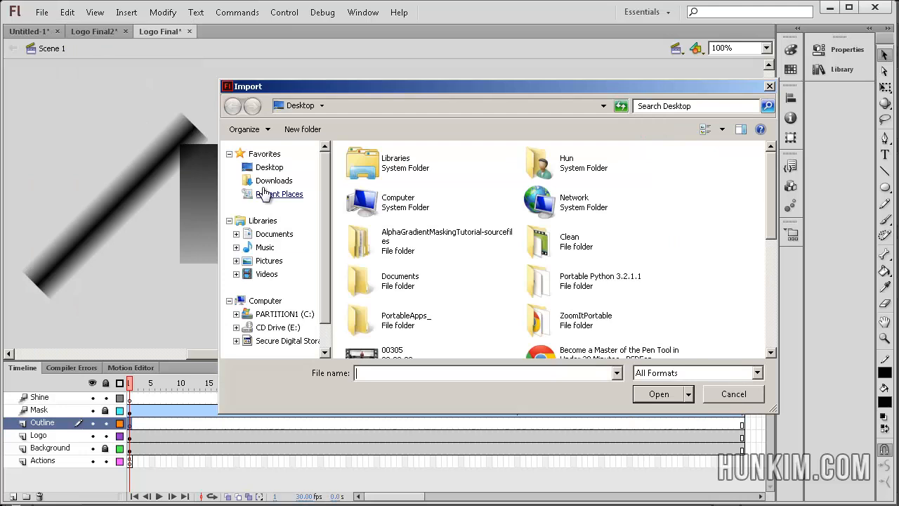
pyautogui.click(658, 394)
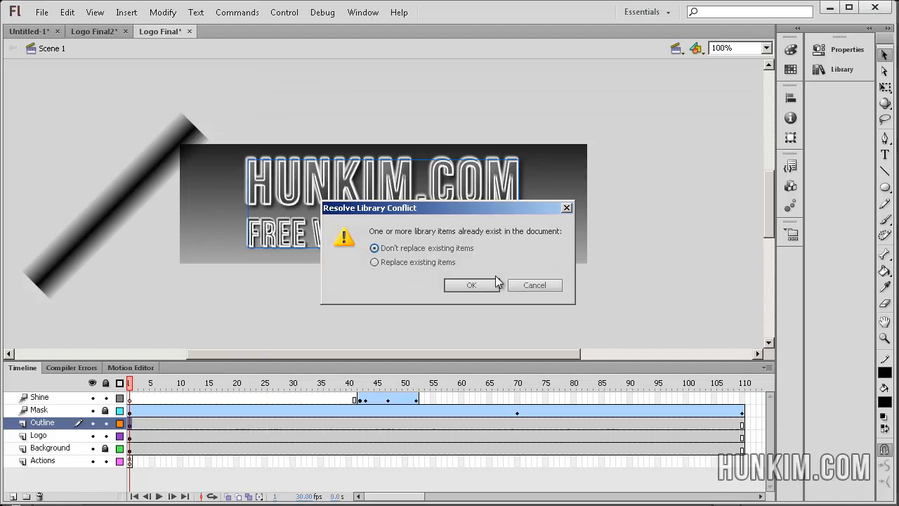
pyautogui.click(472, 284)
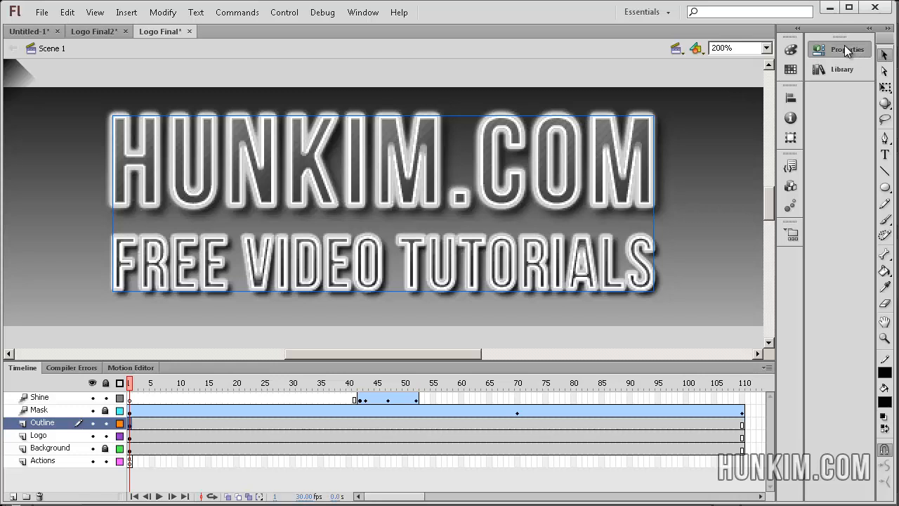
pyautogui.moveTo(841, 49)
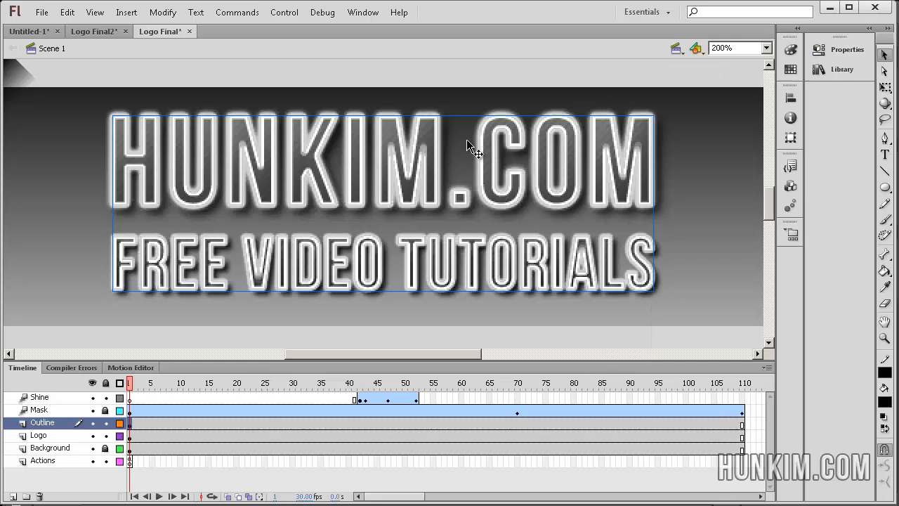
# Step: Convert the outline to a Movie Clip, name the instance 'outline' and add a Blur filter
pyautogui.rightClick(469, 146)
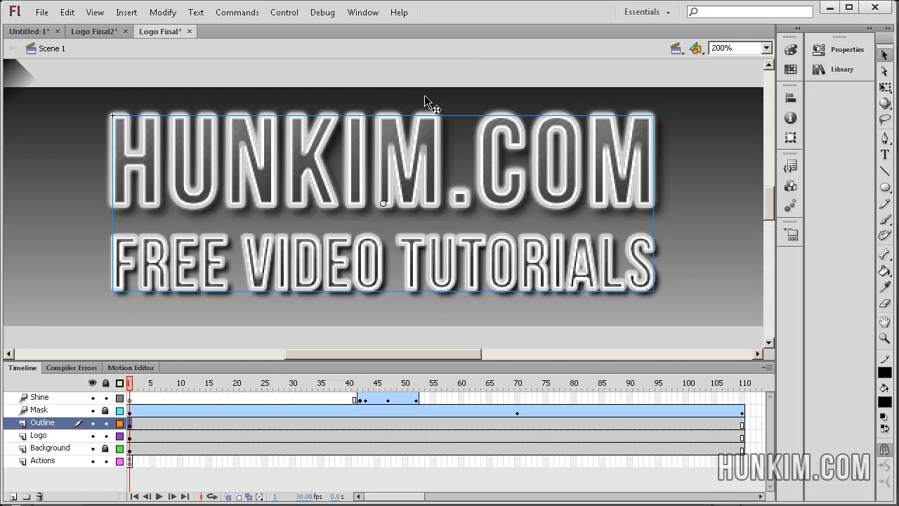
pyautogui.click(846, 49)
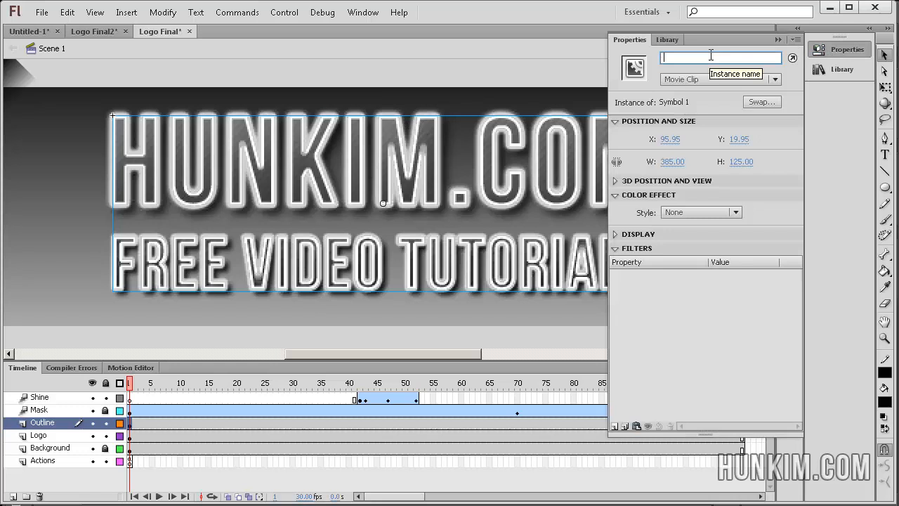
pyautogui.write('outline')
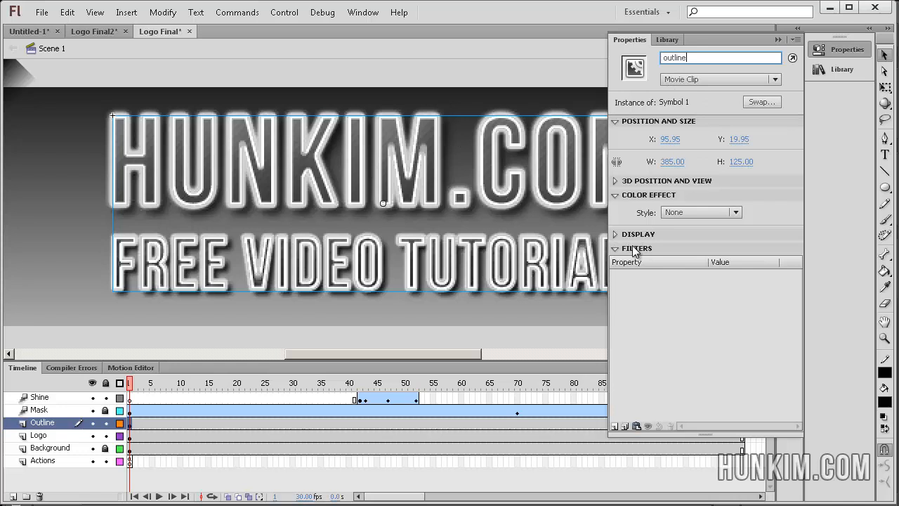
pyautogui.moveTo(617, 427)
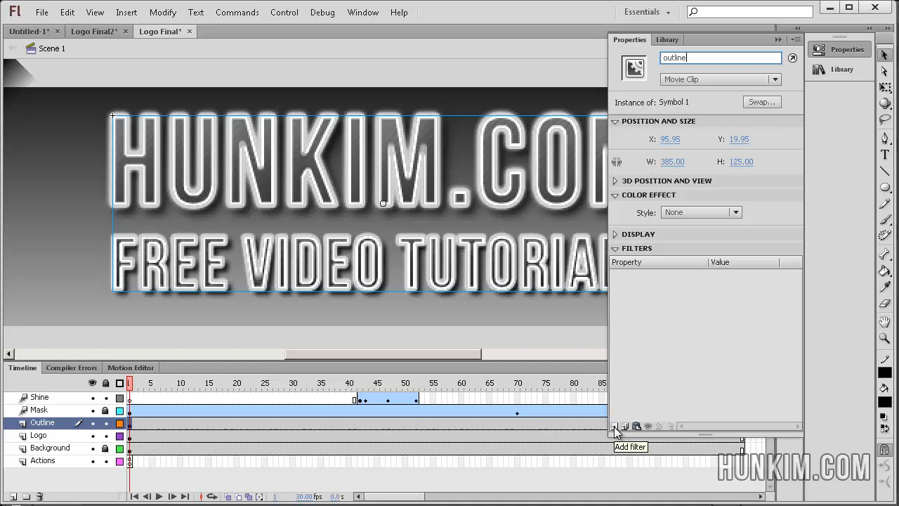
pyautogui.click(624, 426)
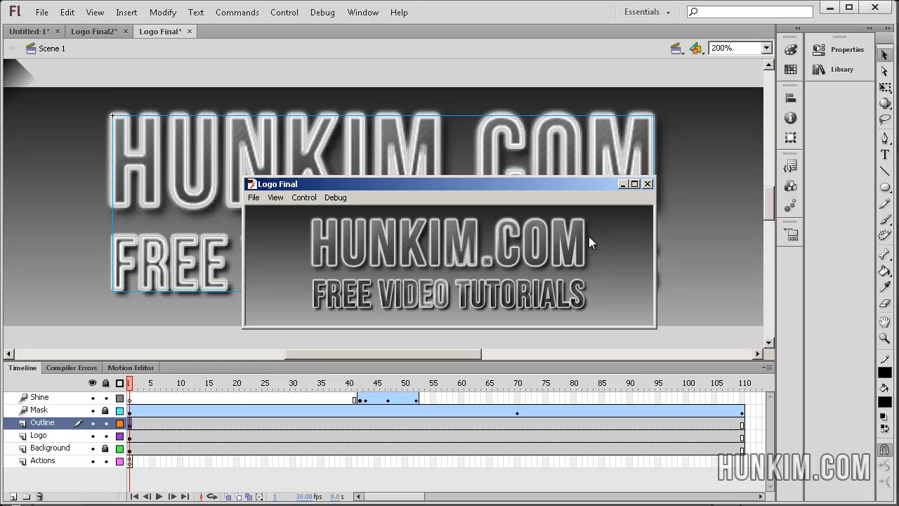
pyautogui.moveTo(481, 222)
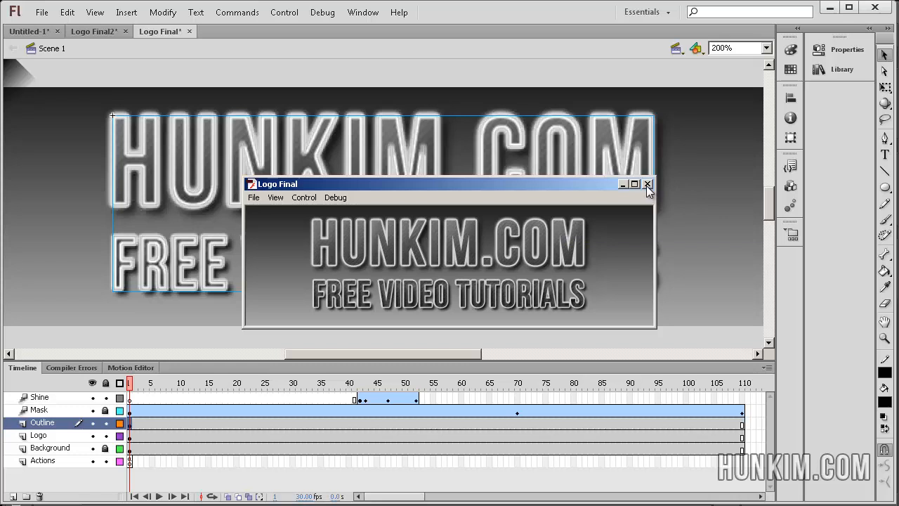
# Step: Close the test window and scrub the Shine layer to place the sparkle at the final M's top-right
pyautogui.click(647, 183)
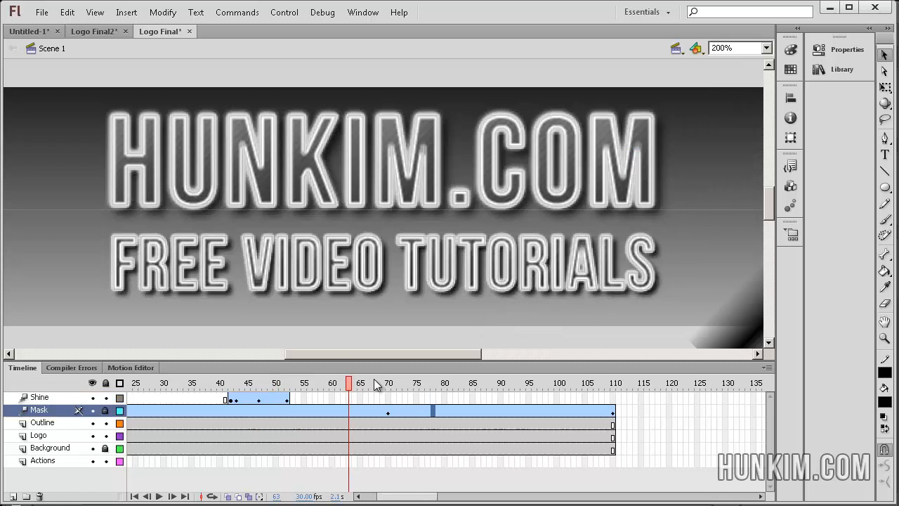
pyautogui.click(444, 382)
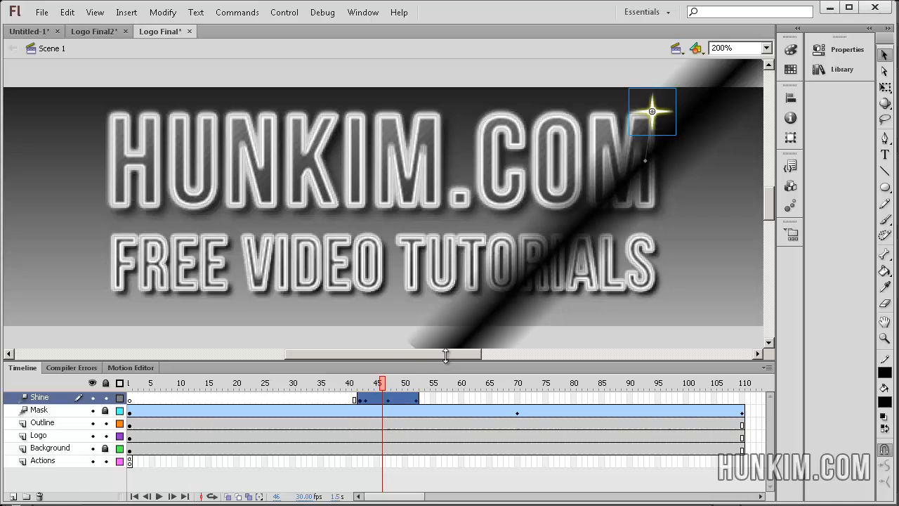
pyautogui.click(343, 382)
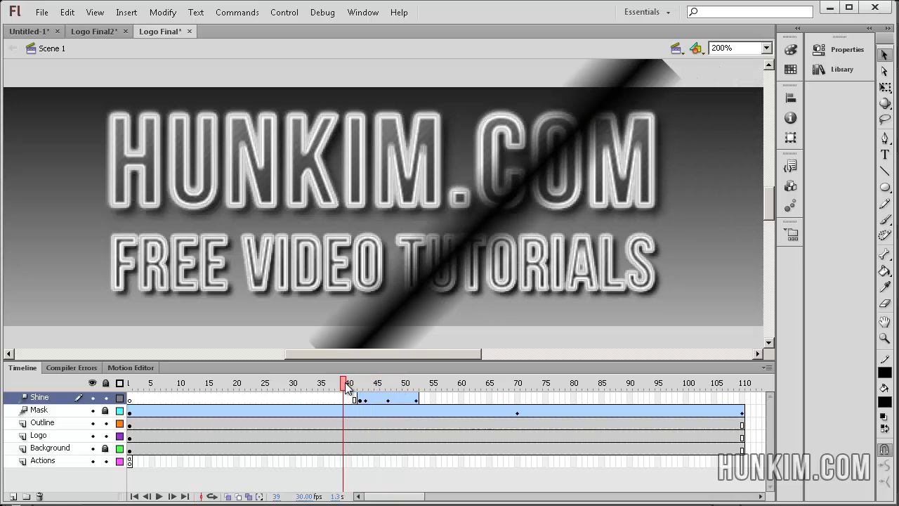